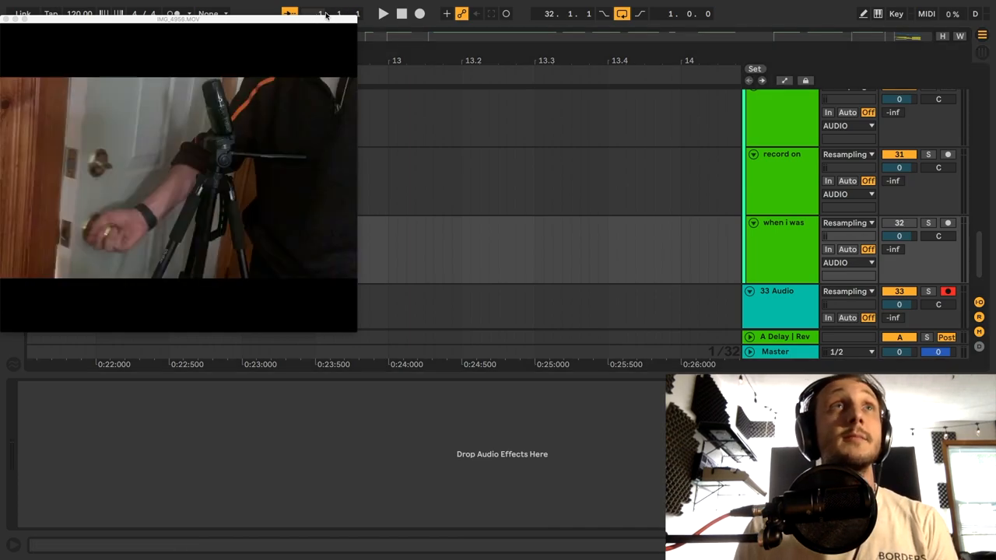
pyautogui.moveTo(335, 25)
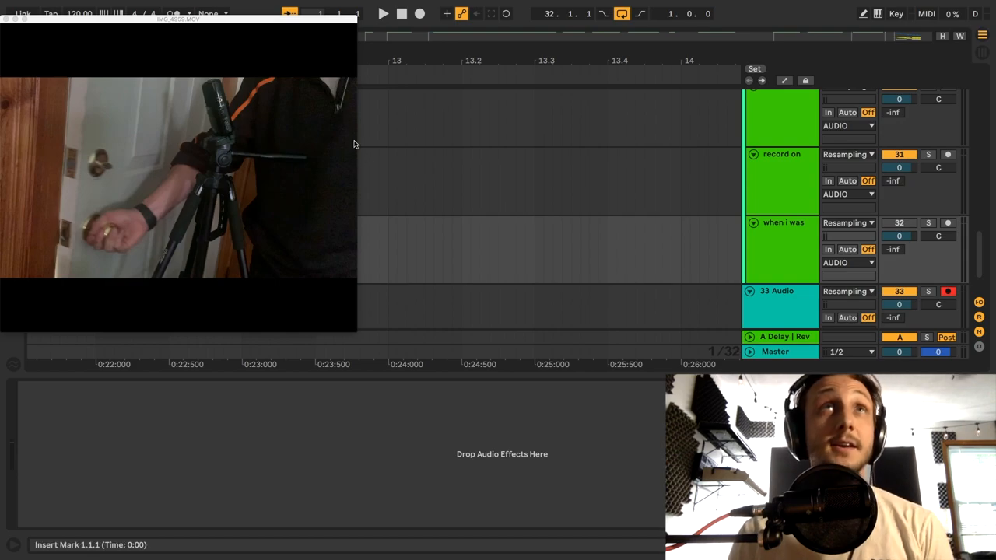
pyautogui.moveTo(345, 106)
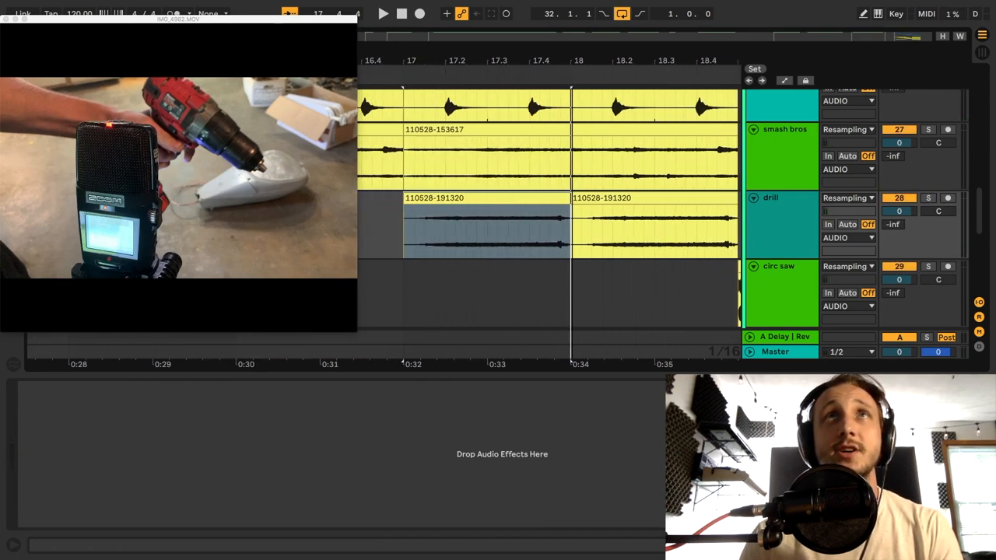
# Select the garage section of the arrangement, bars 289 to 381, after zooming out.
pyautogui.scroll(-3)
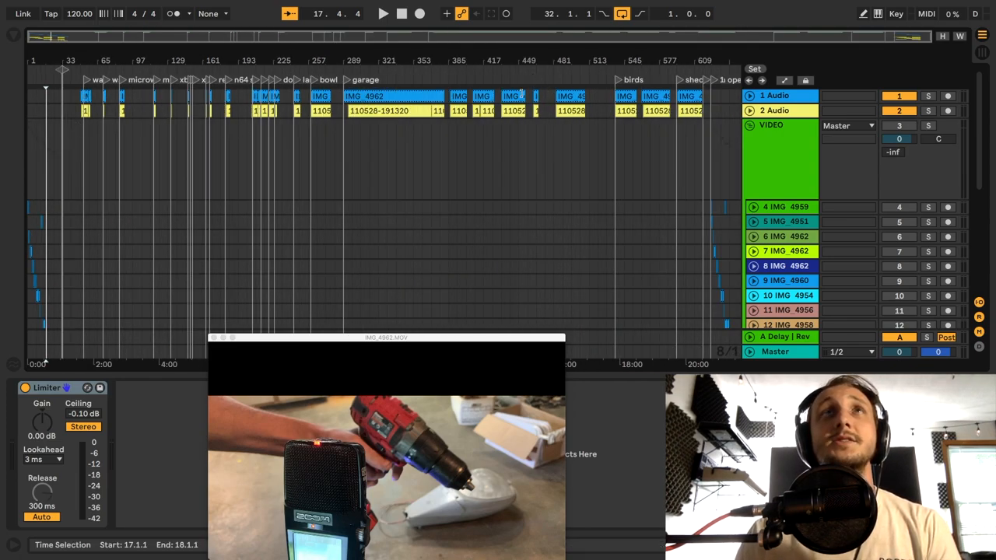
pyautogui.click(775, 97)
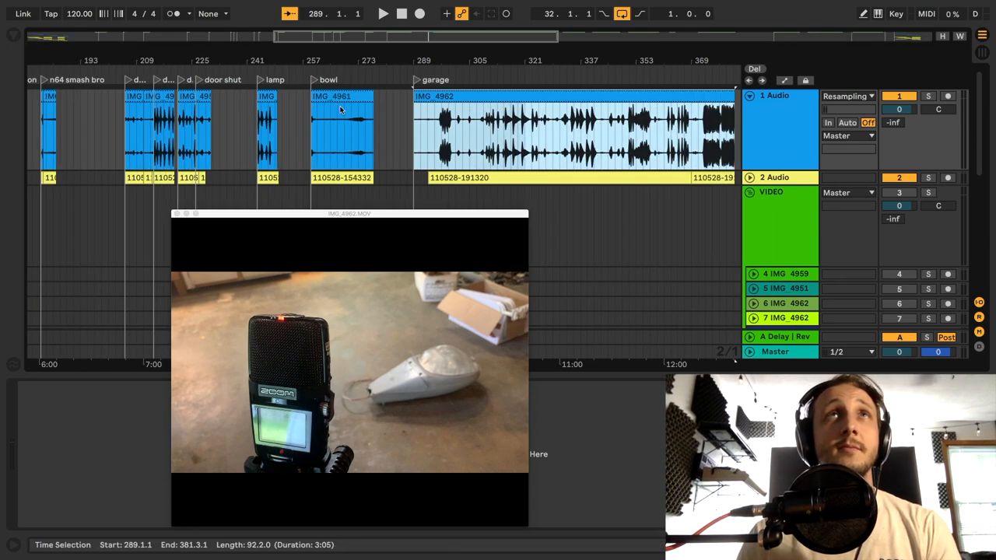
# Bring the bowl recordings into view, then return to bar 1 with the IMG video tracks.
pyautogui.click(339, 128)
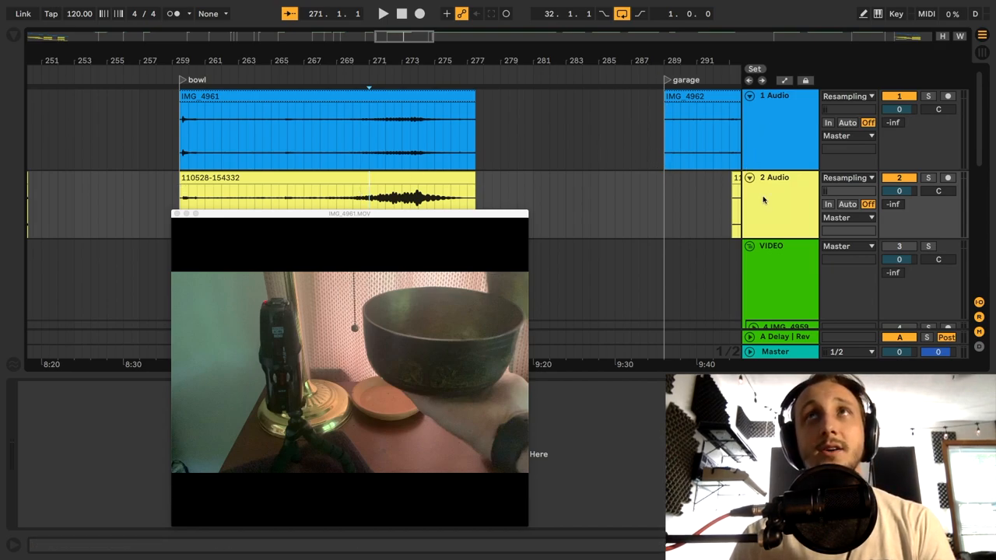
pyautogui.click(342, 152)
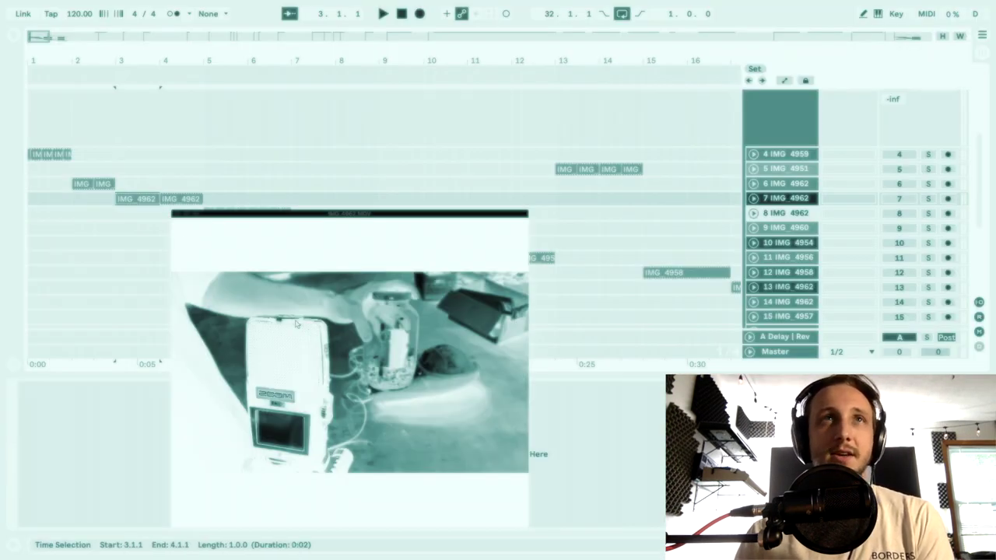
# Select the IMG_4962 clip and fold the VIDEO and AUDIO groups to their group tracks.
pyautogui.click(383, 14)
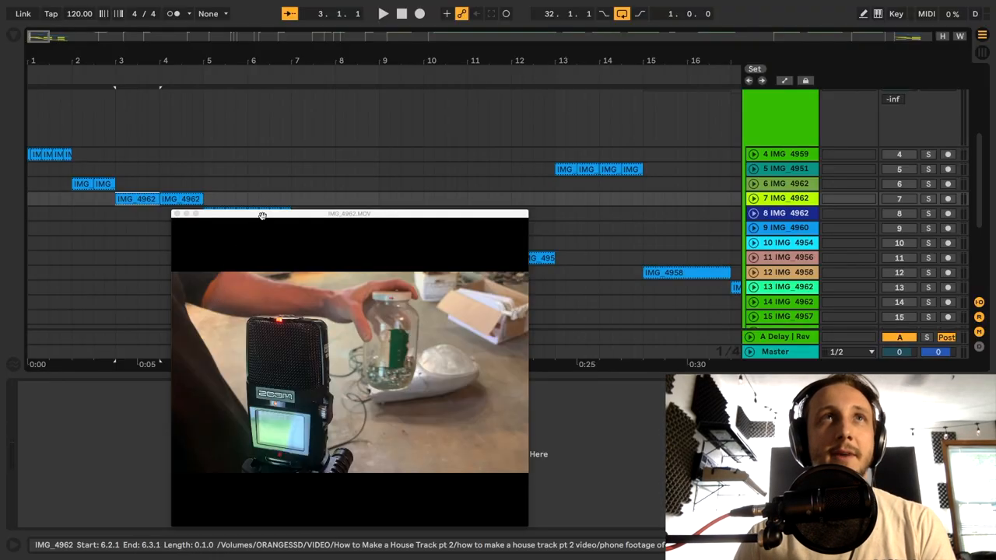
pyautogui.moveTo(261, 215); pyautogui.dragTo(341, 165)
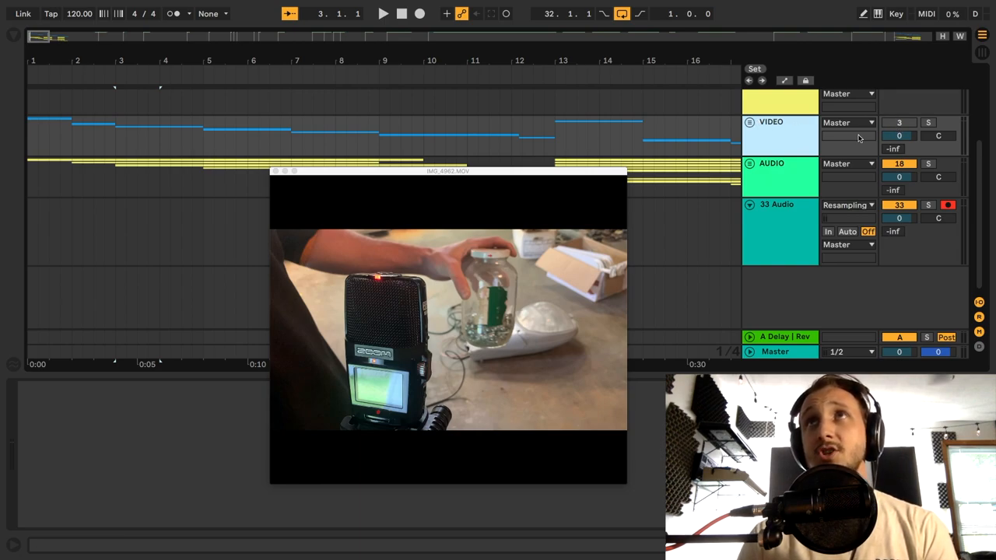
pyautogui.click(750, 165)
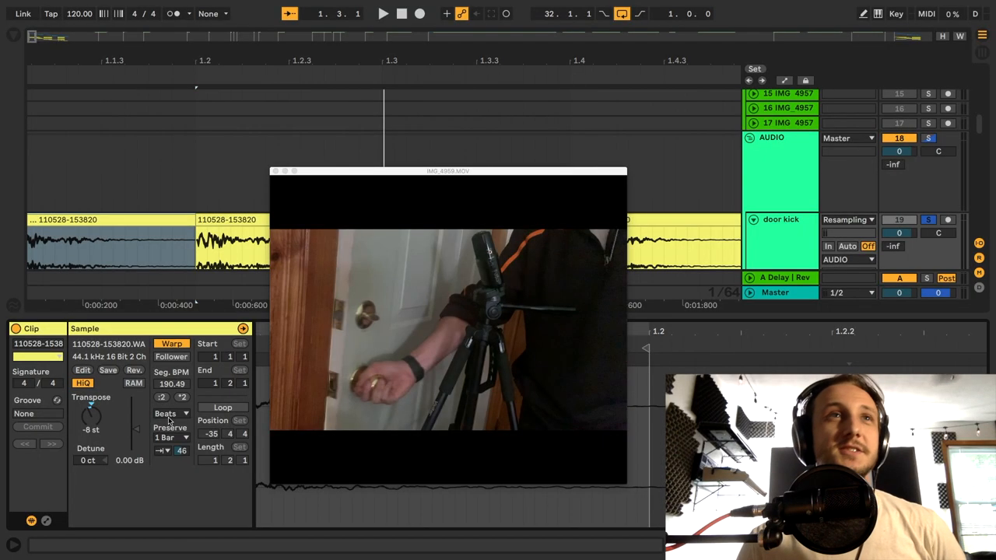
pyautogui.click(170, 436)
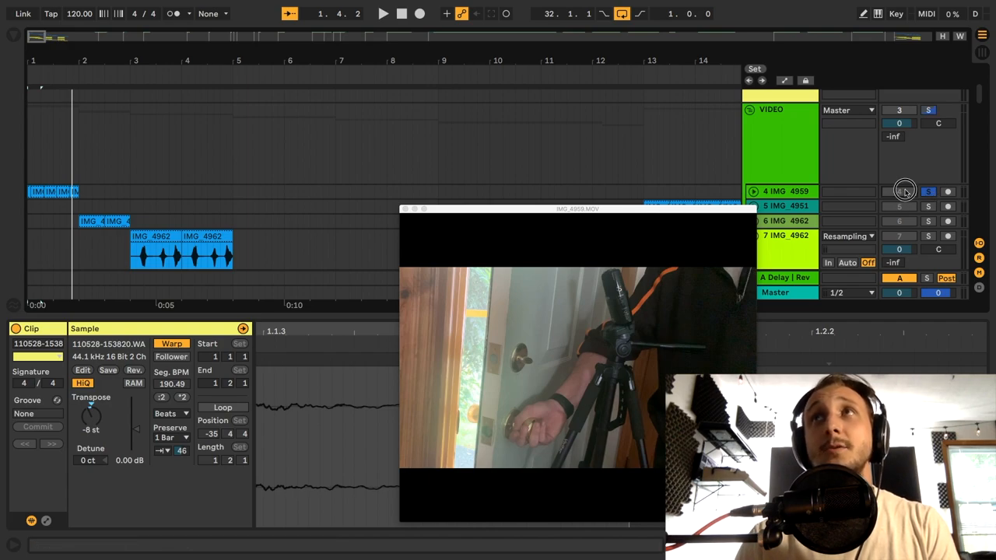
# Select the IMG_4959 door recording clip so its sample settings show in Clip View.
pyautogui.click(903, 191)
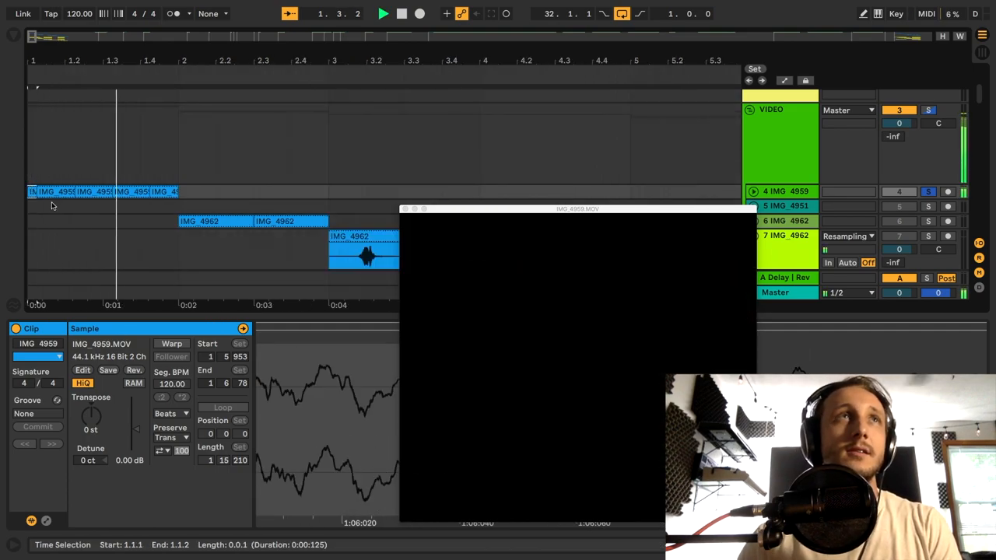
pyautogui.click(384, 16)
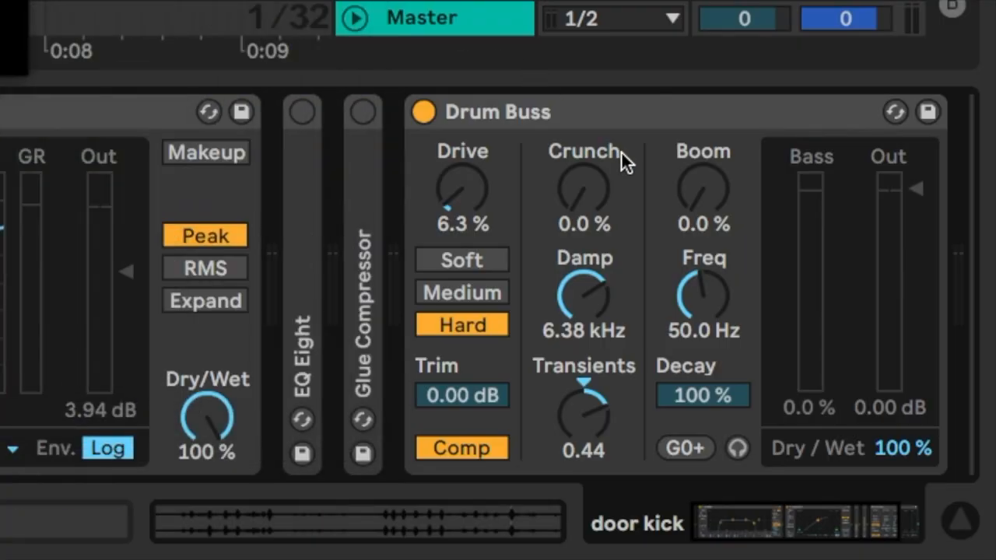
pyautogui.moveTo(517, 121)
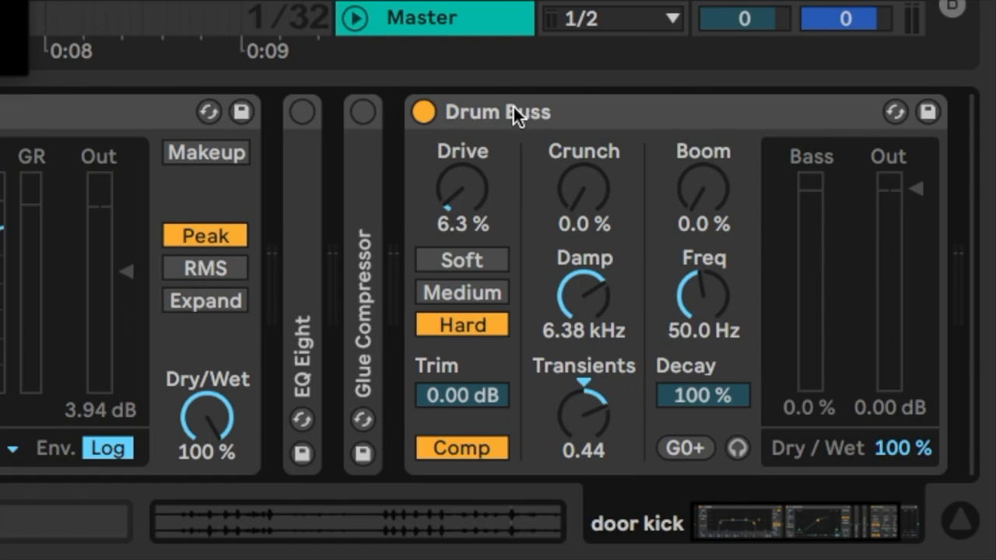
pyautogui.moveTo(383, 201)
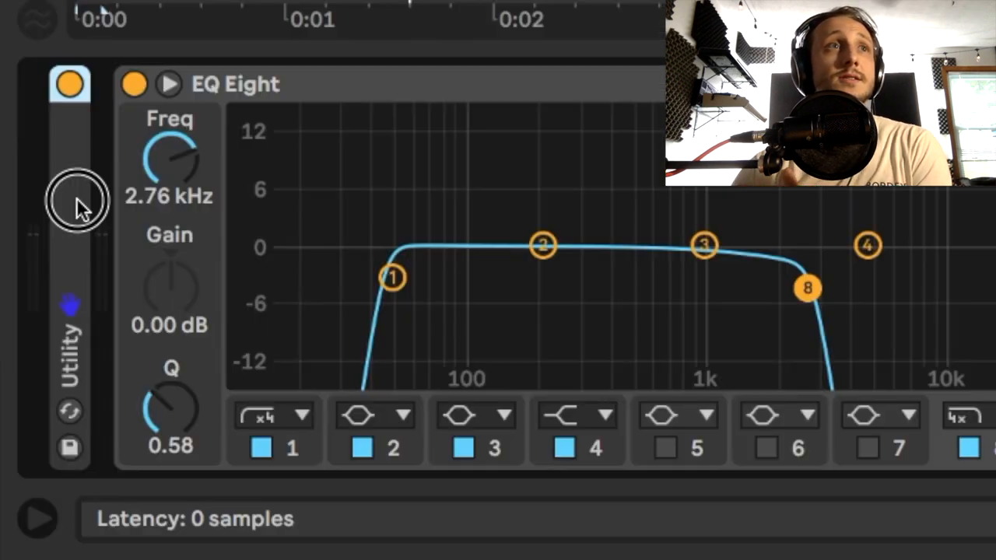
# In Utility, set Mid/Side to 100M and enable Mono on the door kick.
pyautogui.click(75, 202)
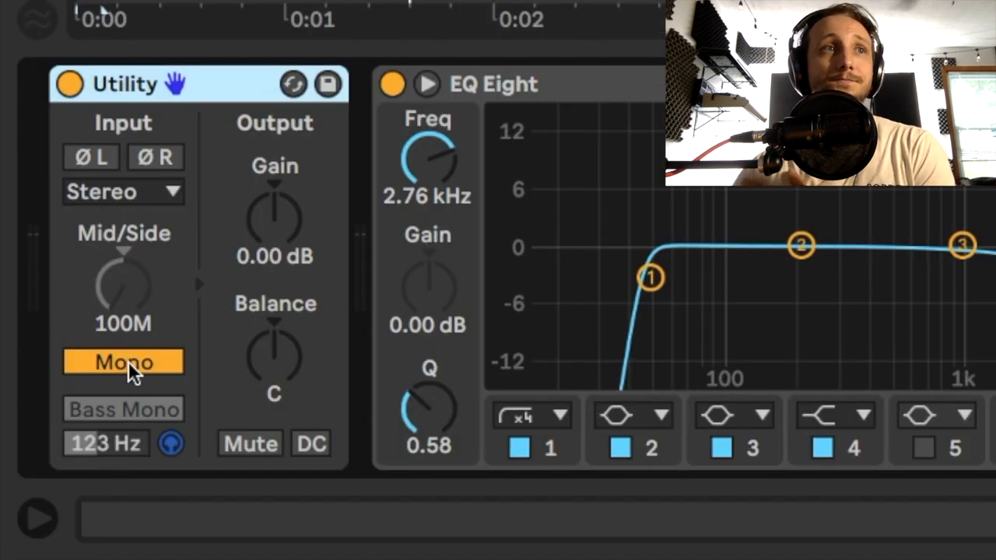
pyautogui.moveTo(141, 140)
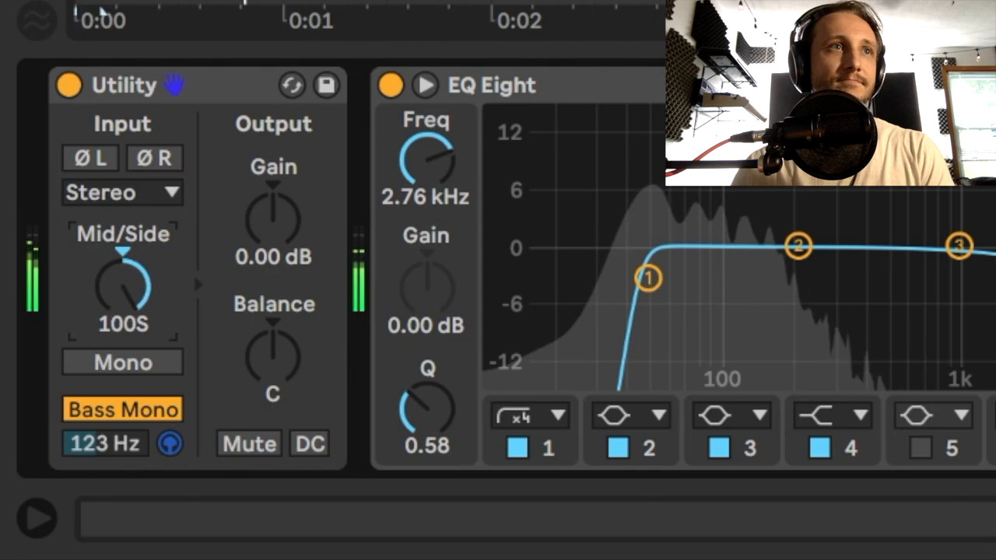
pyautogui.moveTo(121, 287); pyautogui.dragTo(112, 311)
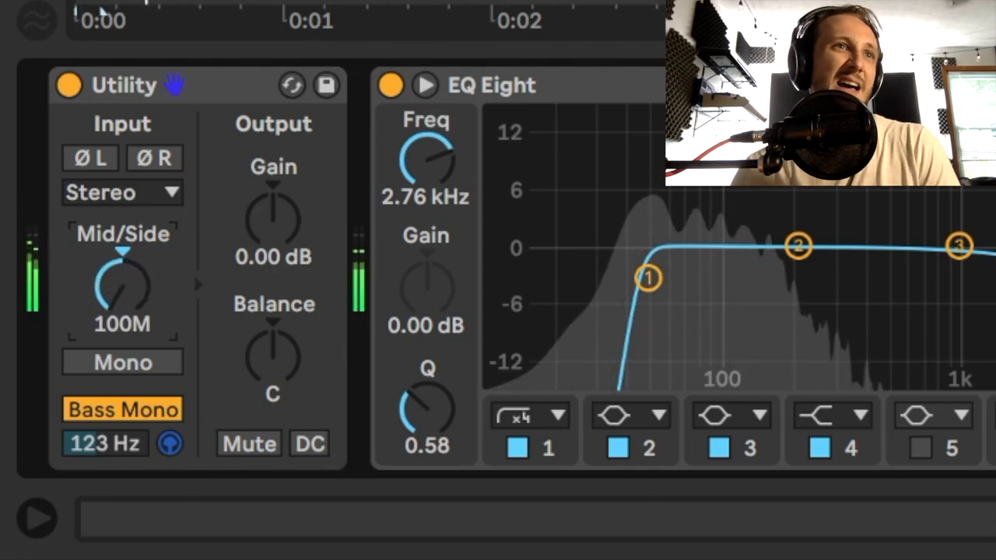
pyautogui.click(121, 361)
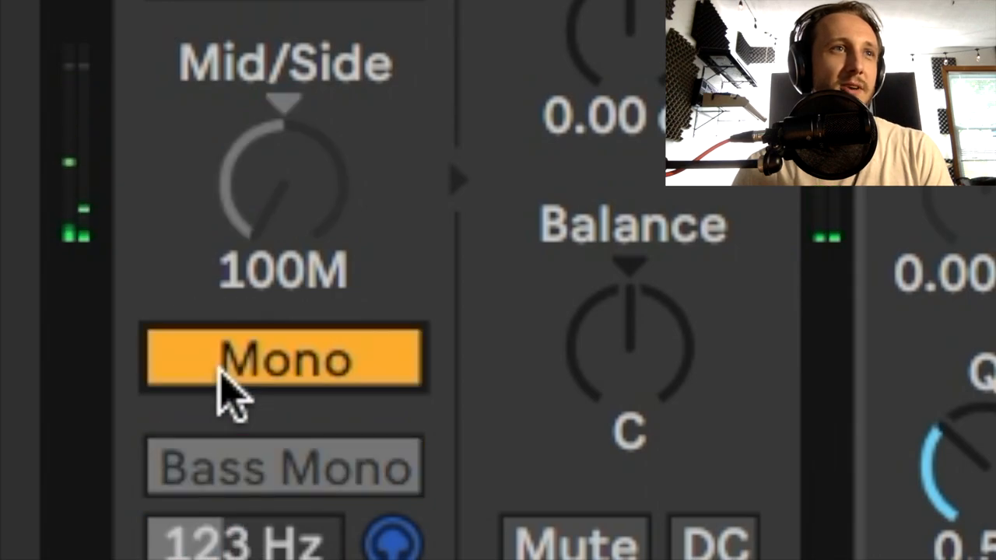